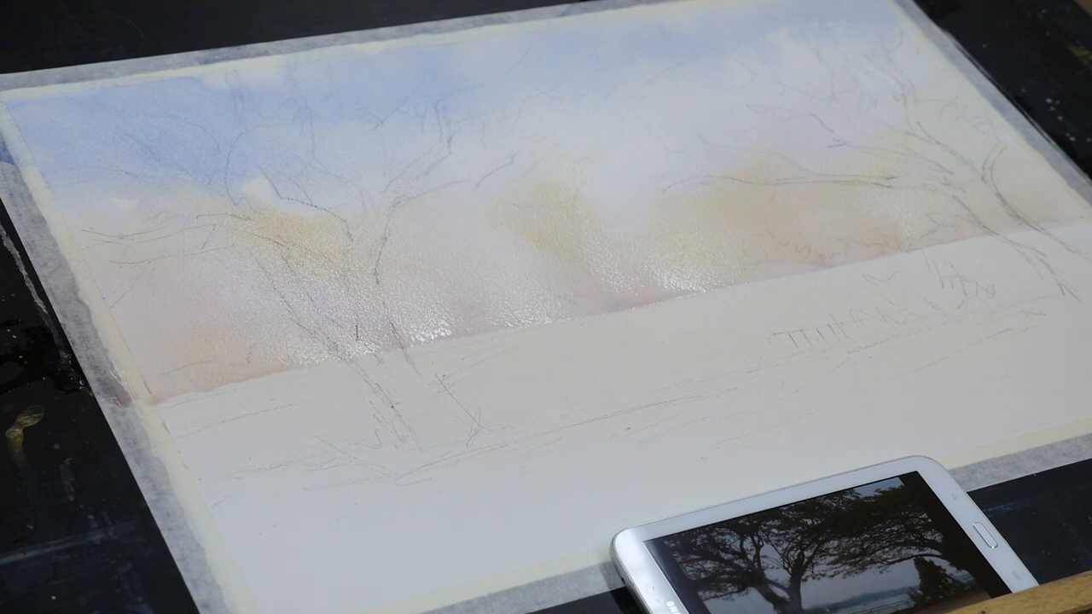
left_click(759, 94)
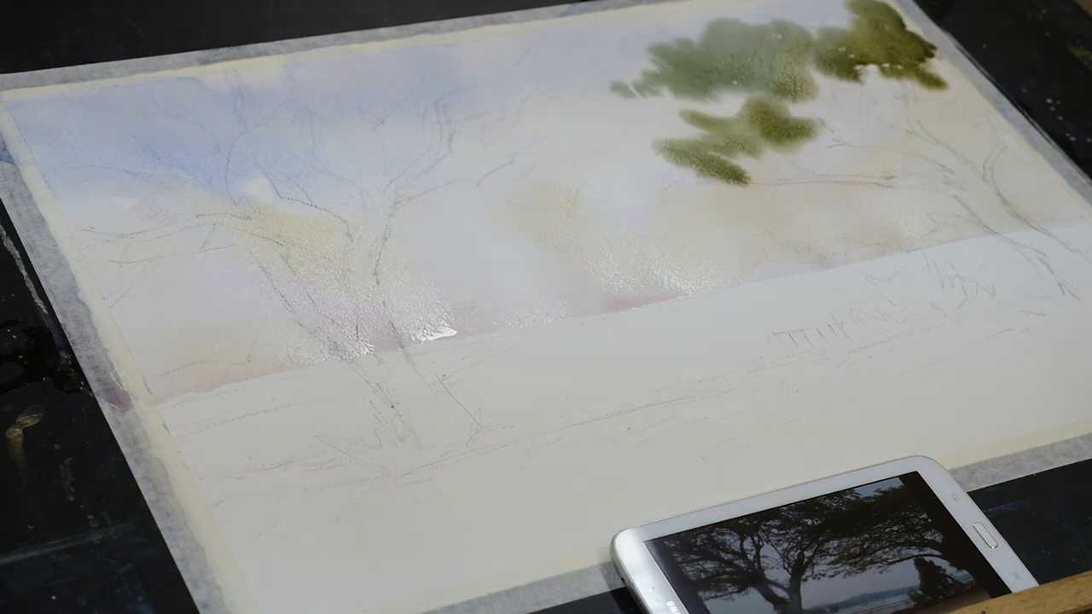